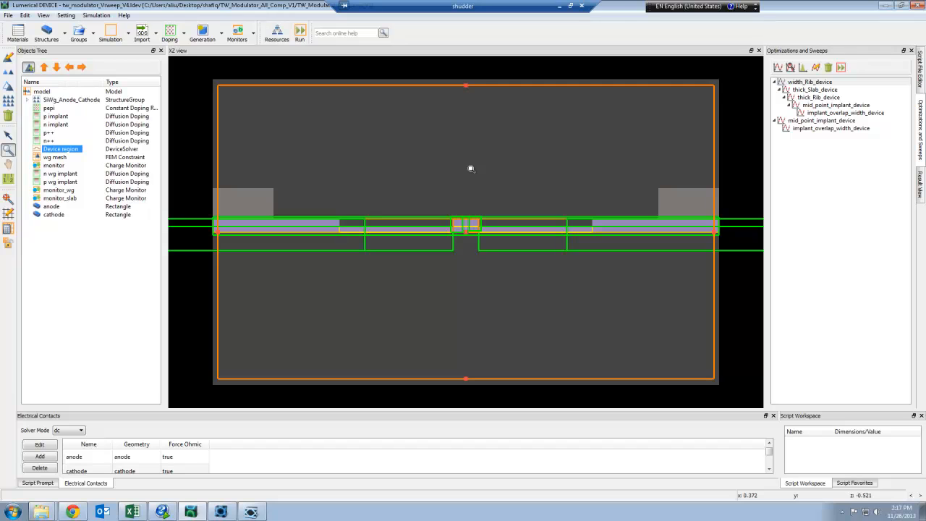
{"action": "mouse_move", "coordinate": [440, 209]}
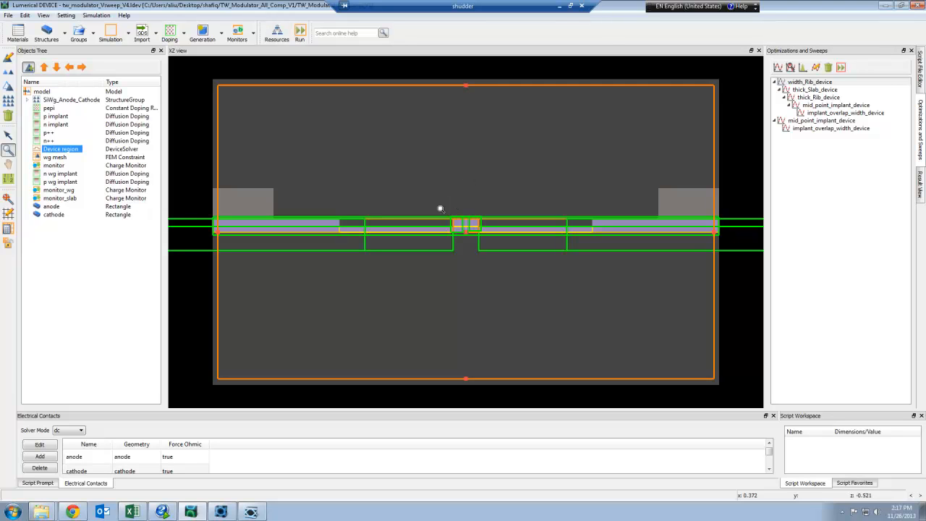
{"action": "mouse_move", "coordinate": [415, 194]}
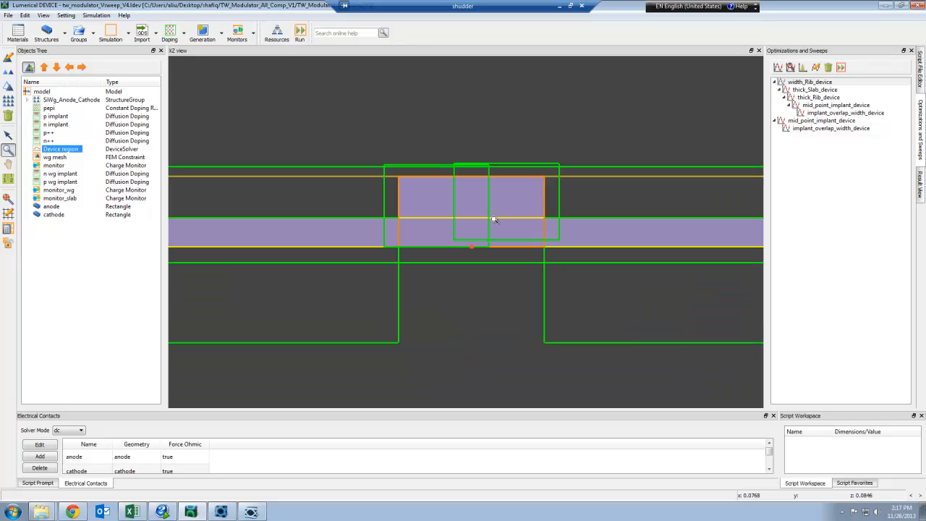
{"action": "mouse_move", "coordinate": [437, 193]}
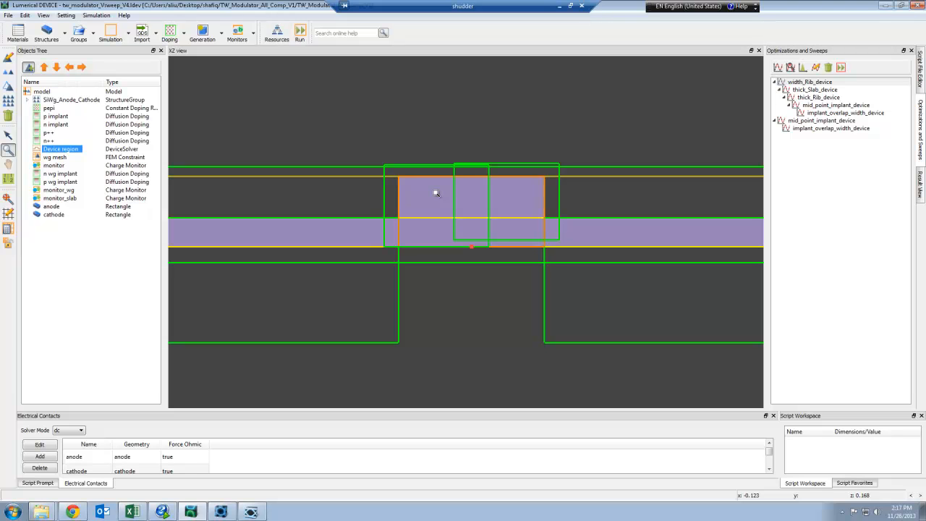
Zoom into the rib waveguide's PN junction region in the XZ view.
{"action": "left_click", "coordinate": [797, 80]}
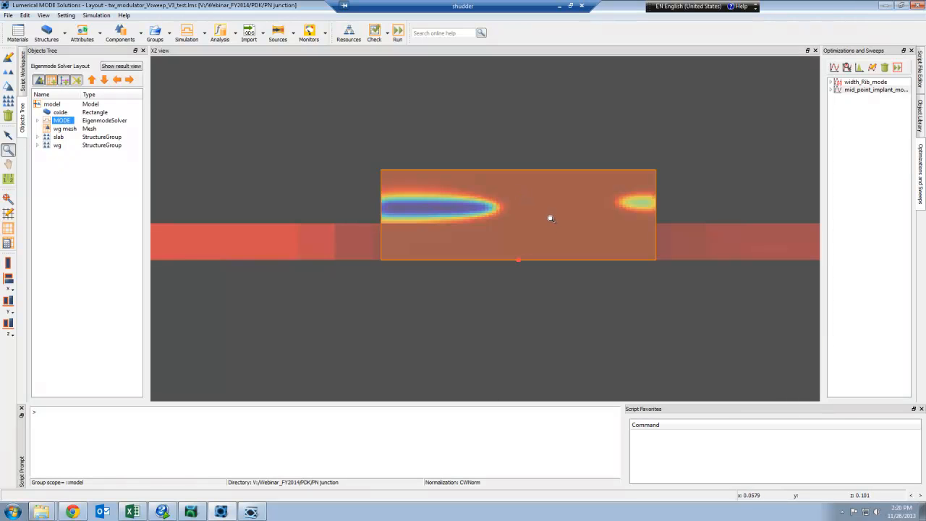
Animate the mid_point_implant sweep results to view the changing waveguide mode.
{"action": "right_click", "coordinate": [850, 82]}
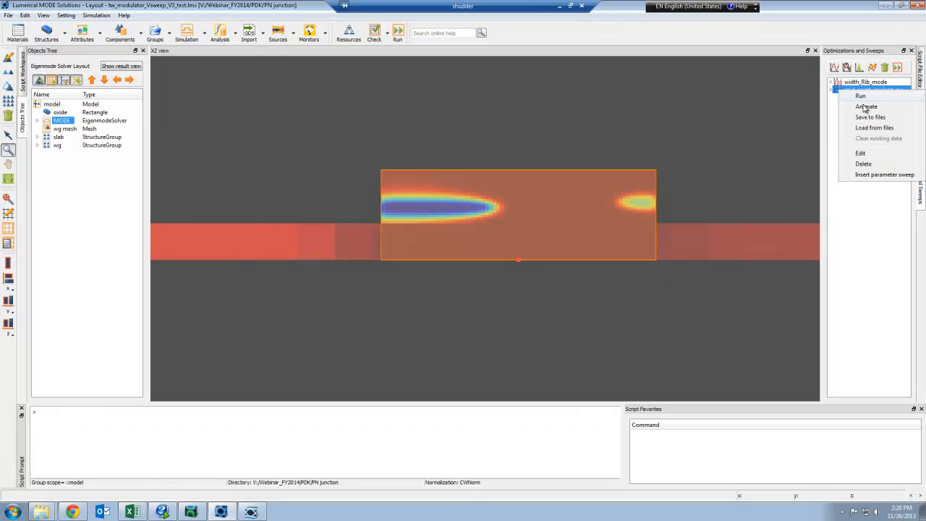
{"action": "left_click", "coordinate": [860, 96]}
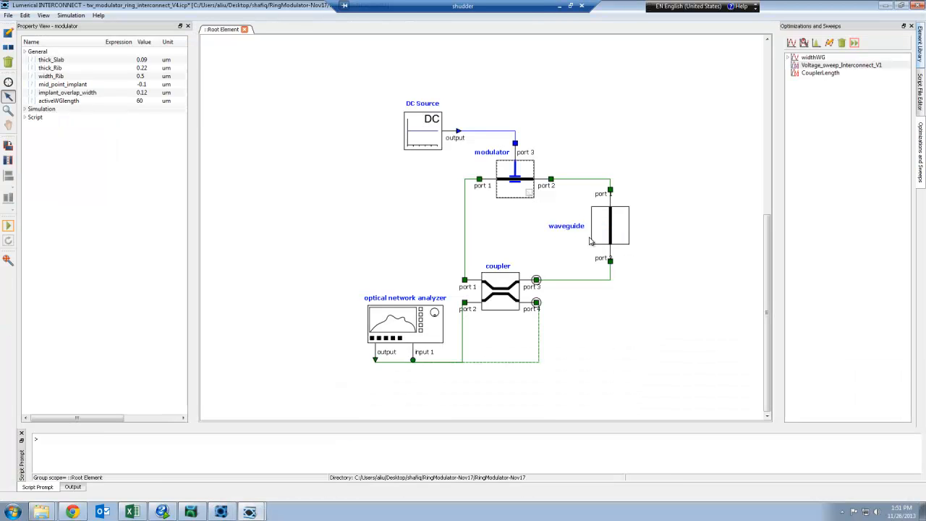
{"action": "mouse_move", "coordinate": [496, 233]}
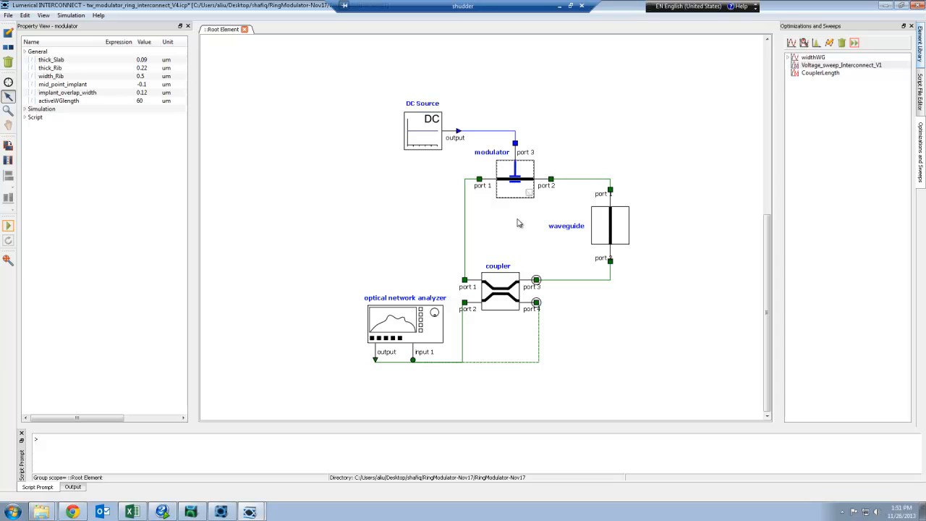
{"action": "mouse_move", "coordinate": [519, 201]}
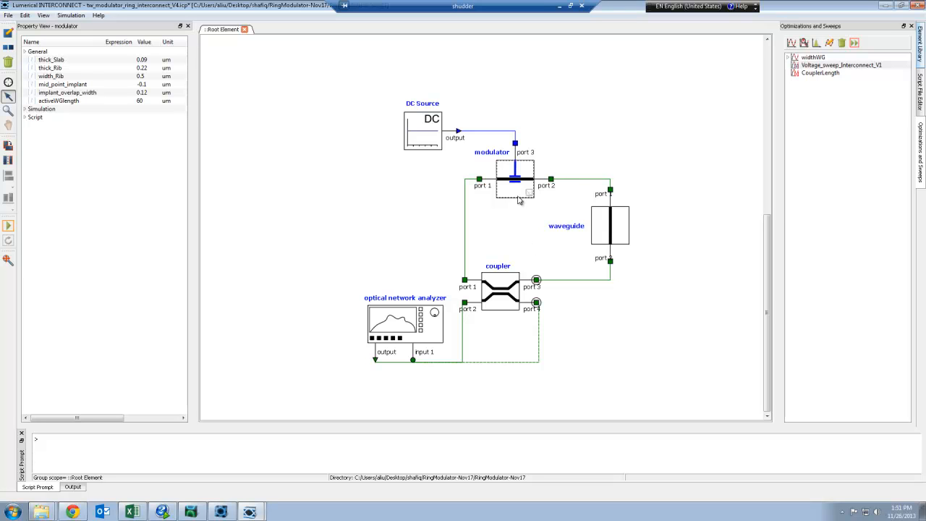
{"action": "mouse_move", "coordinate": [536, 252]}
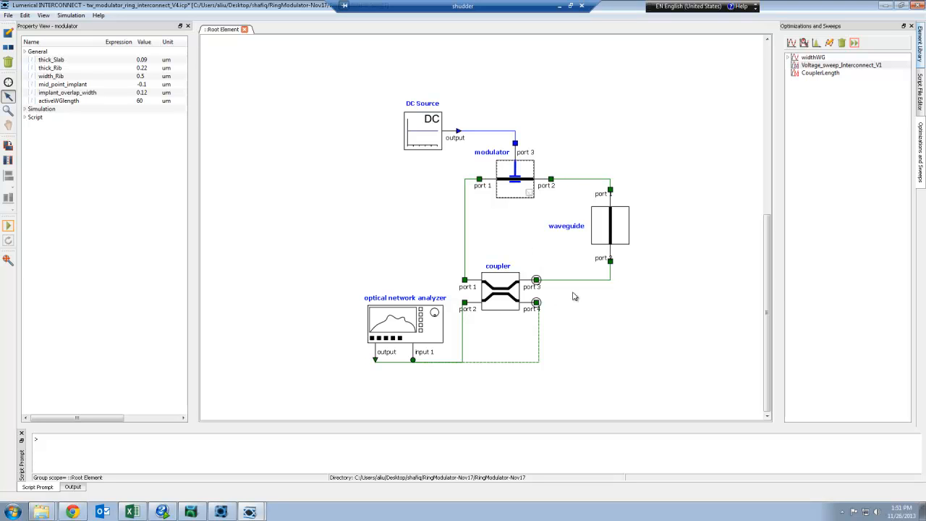
{"action": "mouse_move", "coordinate": [614, 211]}
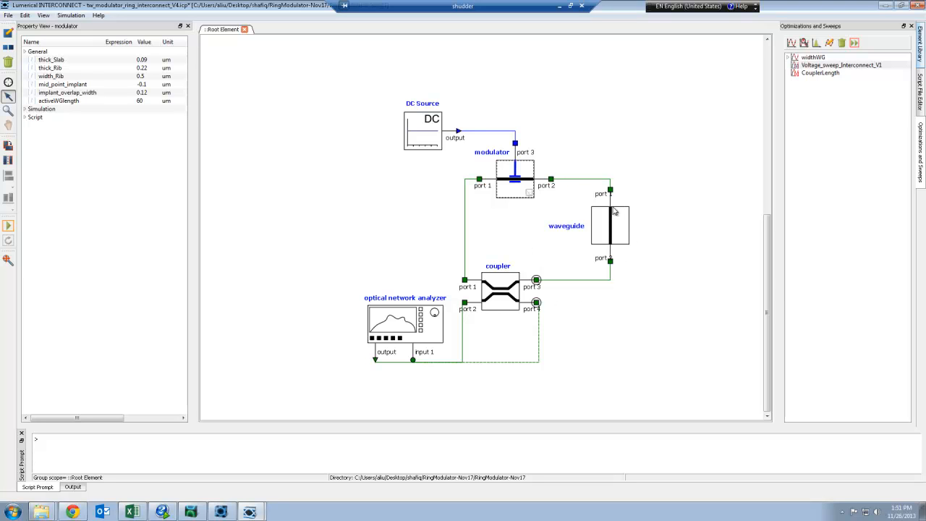
{"action": "left_click", "coordinate": [611, 226]}
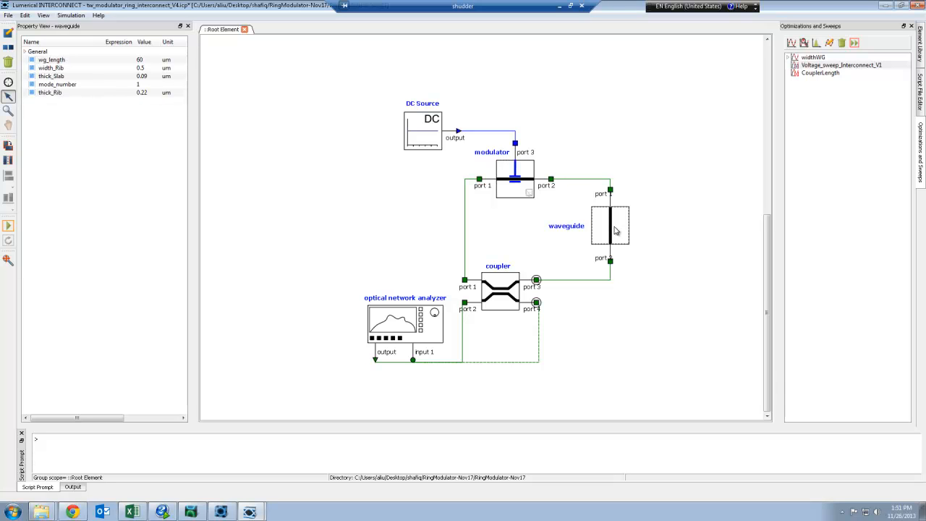
{"action": "mouse_move", "coordinate": [602, 253]}
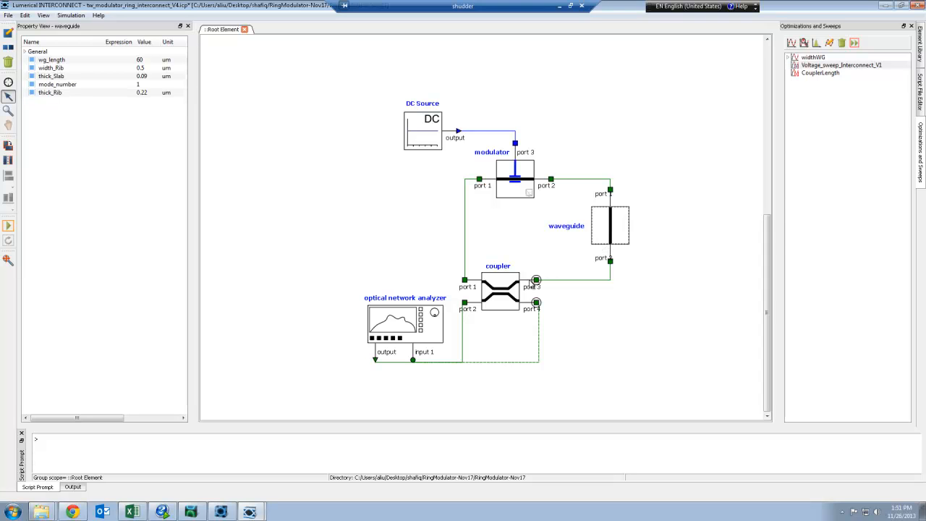
{"action": "left_click", "coordinate": [499, 303]}
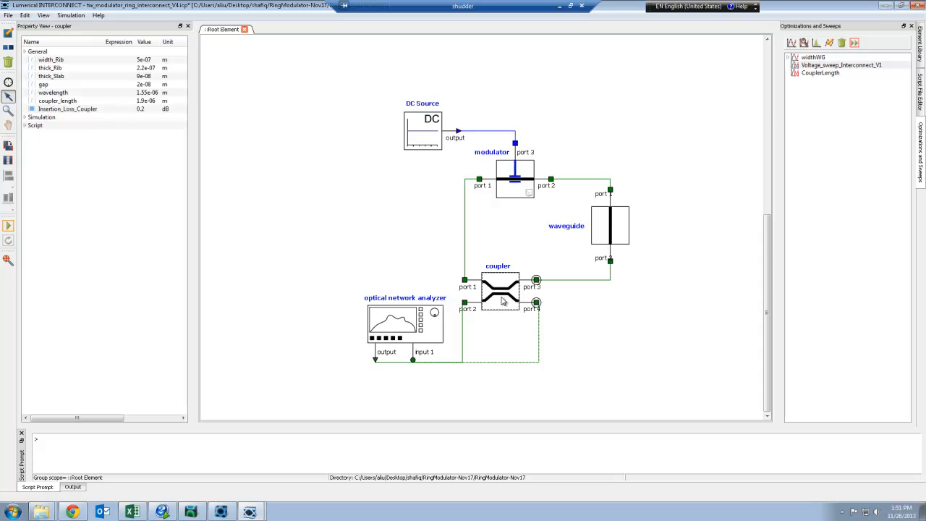
{"action": "left_click", "coordinate": [514, 181]}
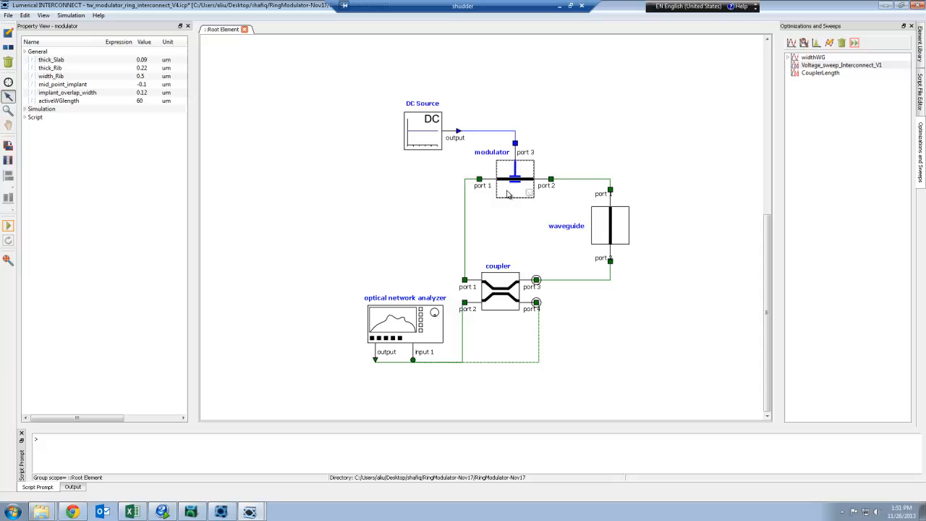
{"action": "mouse_move", "coordinate": [500, 199]}
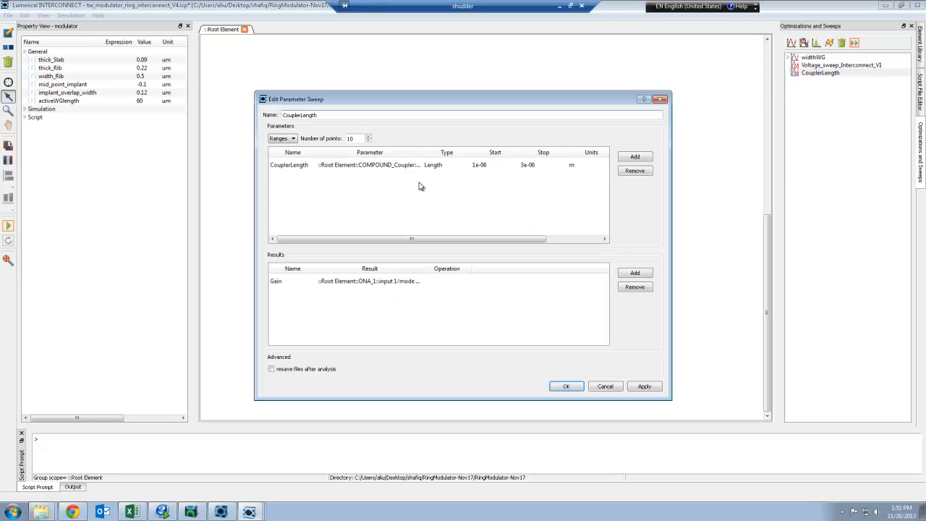
{"action": "mouse_move", "coordinate": [475, 186]}
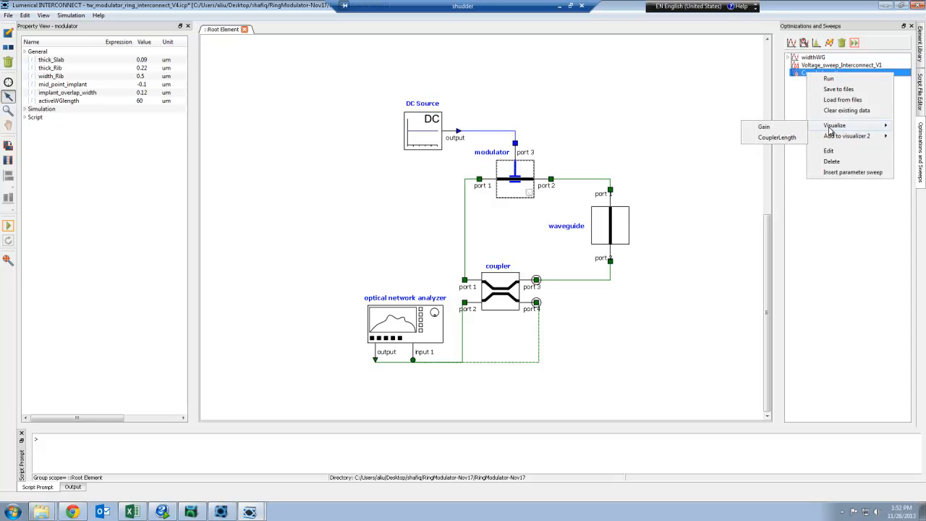
{"action": "left_click", "coordinate": [762, 127]}
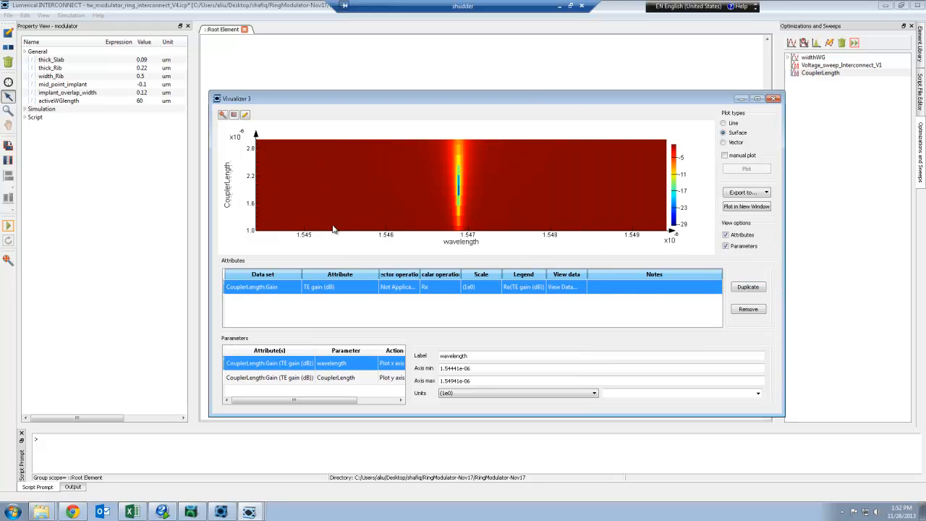
{"action": "mouse_move", "coordinate": [361, 223]}
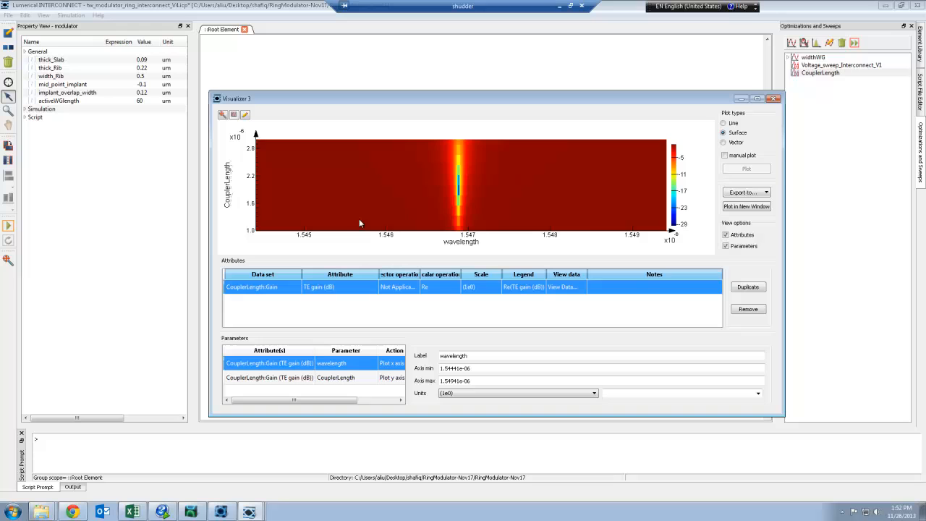
Drag within Visualizer 3 to adjust the TE gain surface over wavelength and coupler length.
{"action": "left_click_drag", "start_coordinate": [429, 155], "coordinate": [479, 206]}
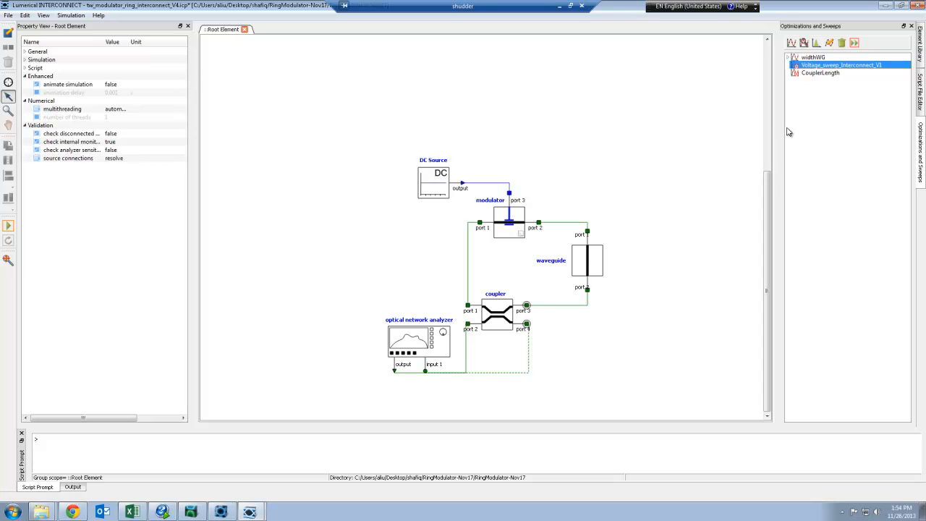
{"action": "mouse_move", "coordinate": [812, 125]}
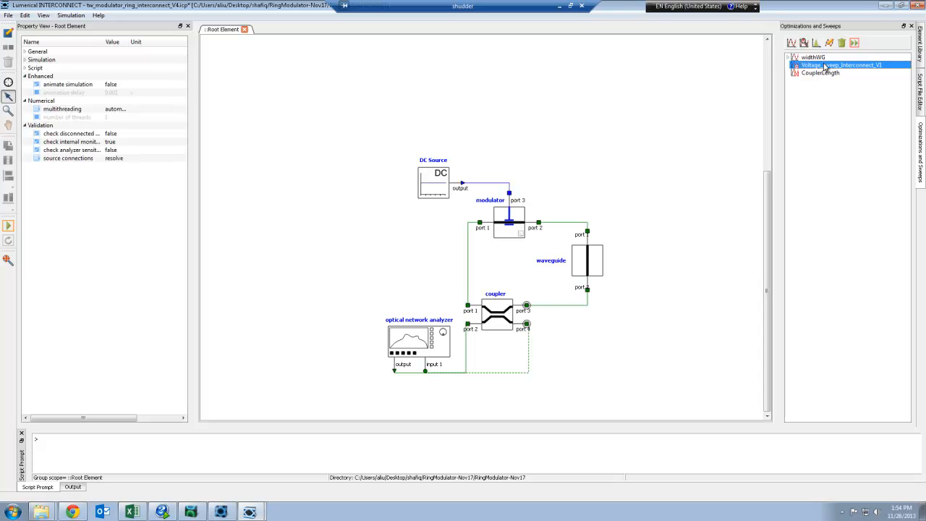
{"action": "right_click", "coordinate": [821, 64]}
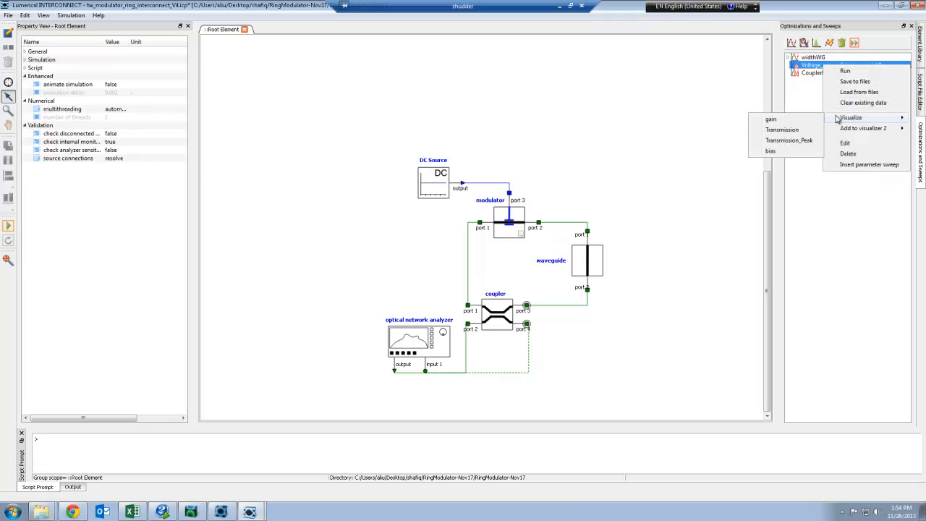
{"action": "left_click", "coordinate": [788, 141]}
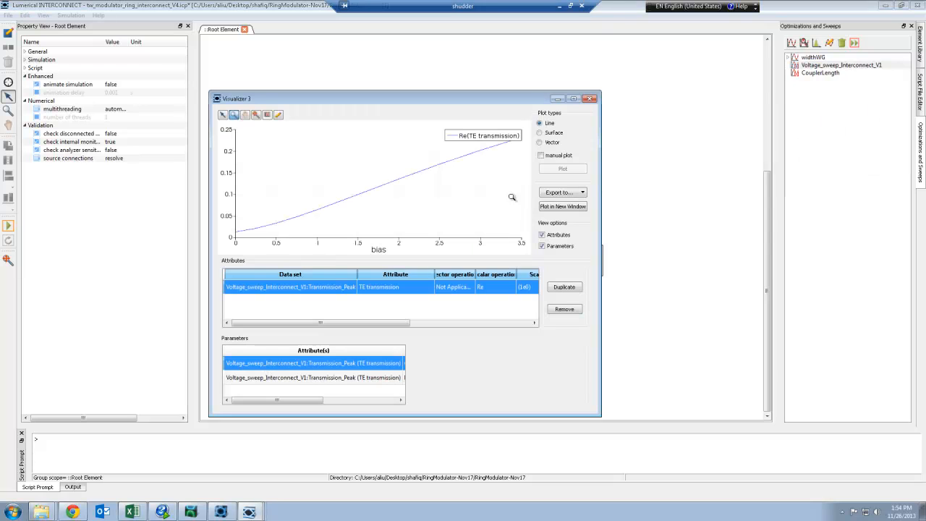
{"action": "mouse_move", "coordinate": [338, 246]}
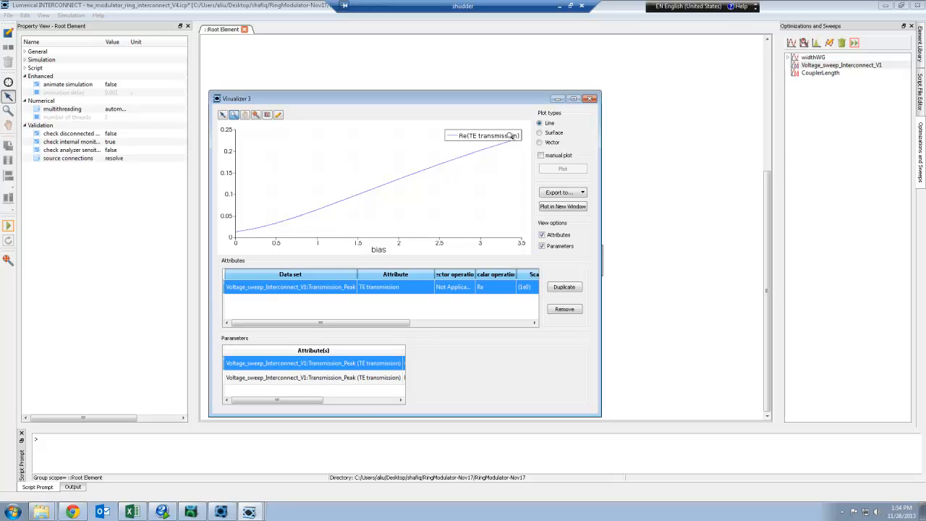
{"action": "mouse_move", "coordinate": [506, 243]}
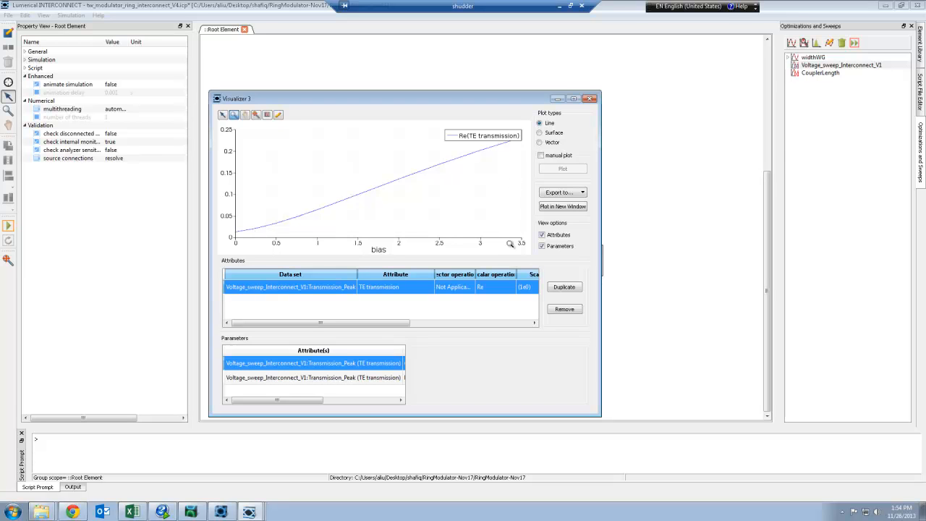
{"action": "mouse_move", "coordinate": [632, 235]}
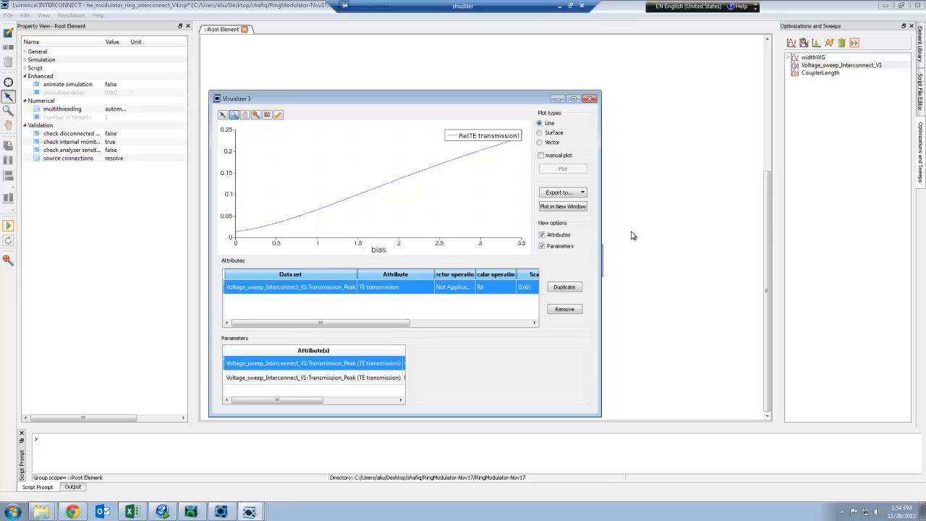
{"action": "left_click", "coordinate": [590, 98]}
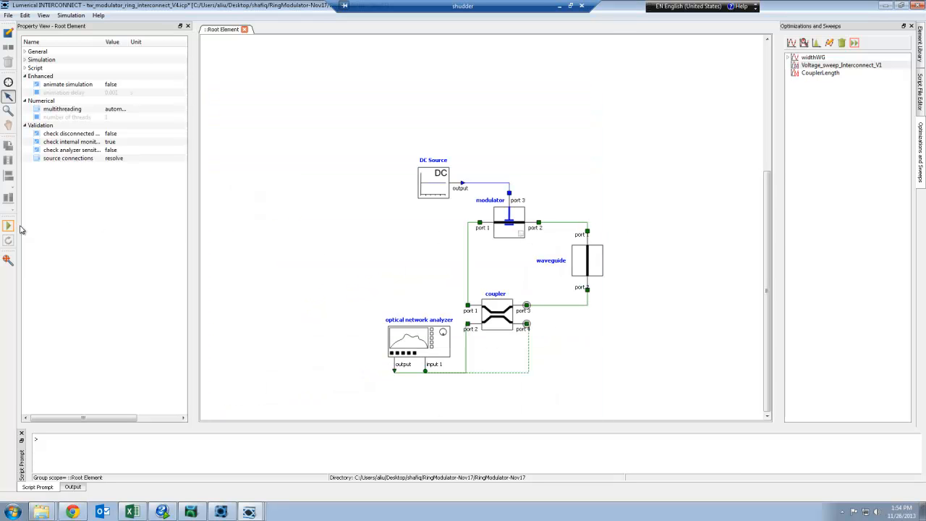
Set the modulator's mid_point_implant property to -0.1 um.
{"action": "left_click", "coordinate": [507, 219]}
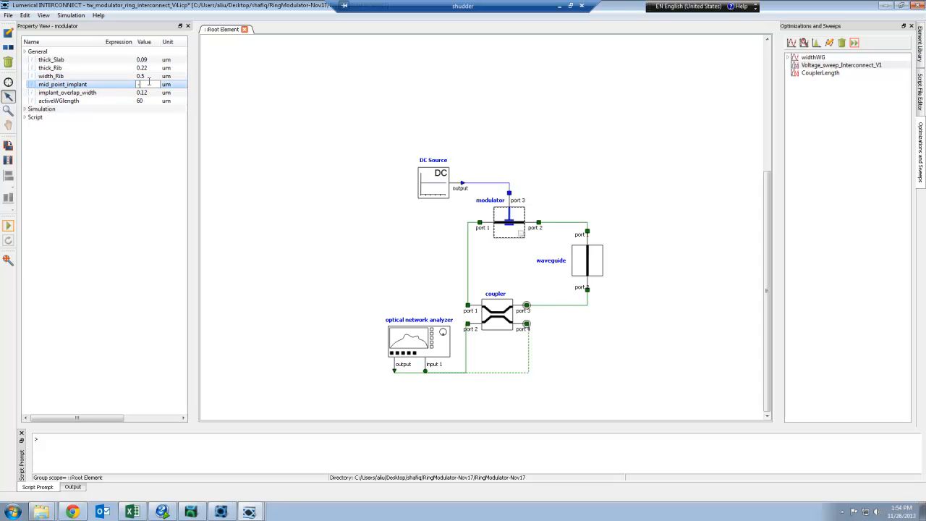
{"action": "type", "text": "-0.1"}
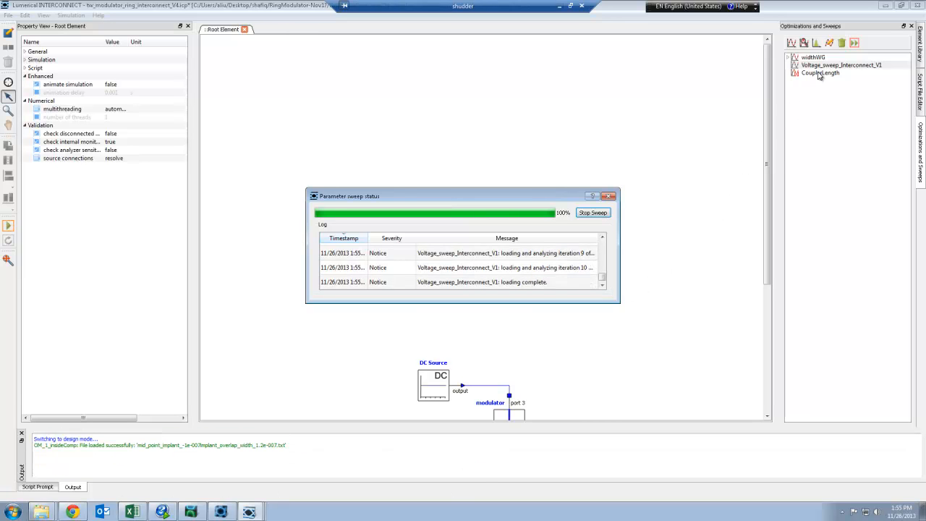
Add Voltage_sweep_Interconnect_V1's Transmission_Peak result to visualizer 2.
{"action": "right_click", "coordinate": [826, 66]}
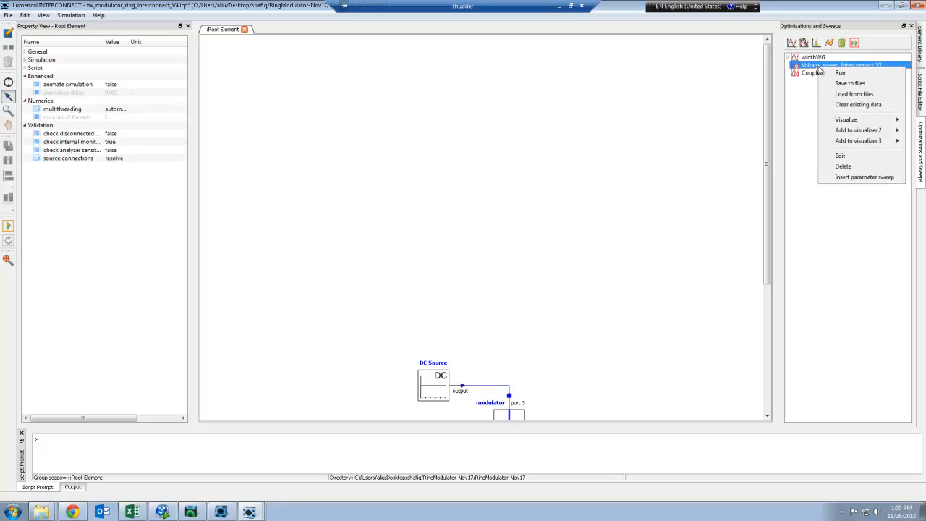
{"action": "mouse_move", "coordinate": [857, 130]}
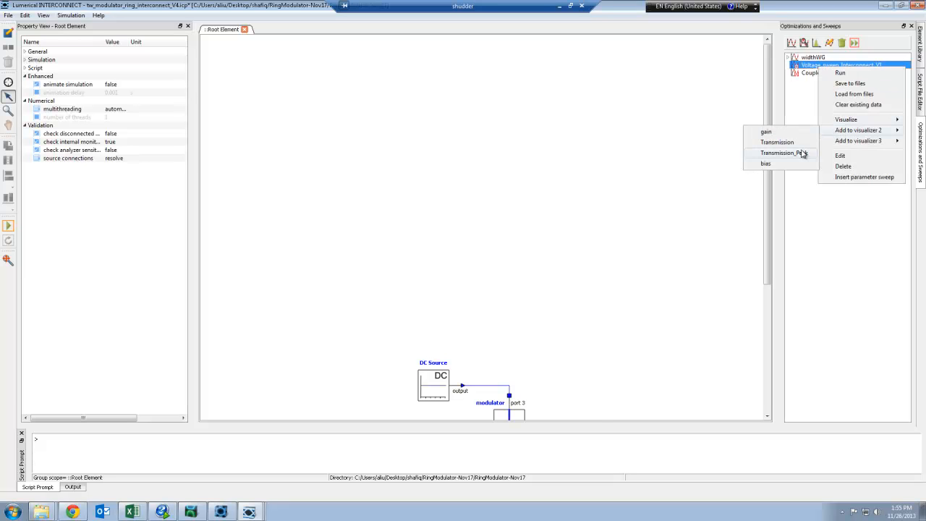
{"action": "left_click", "coordinate": [784, 153]}
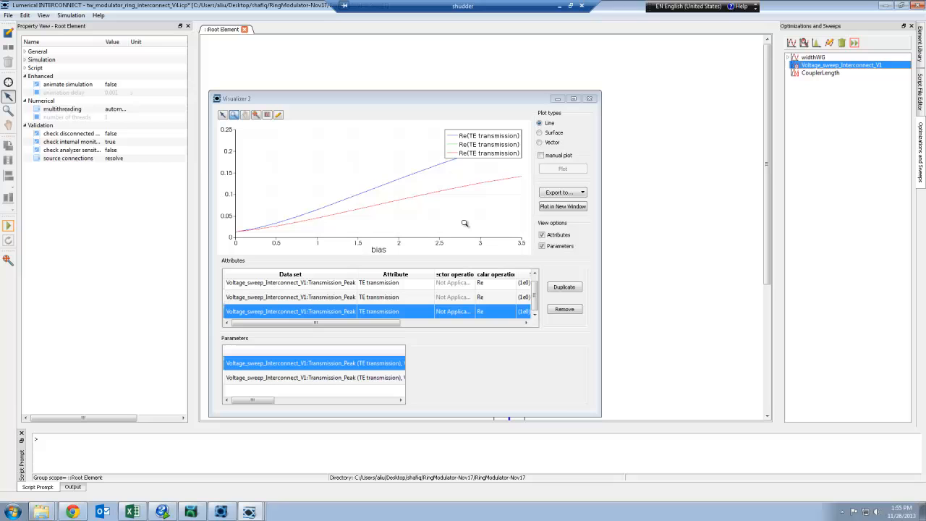
{"action": "mouse_move", "coordinate": [424, 217]}
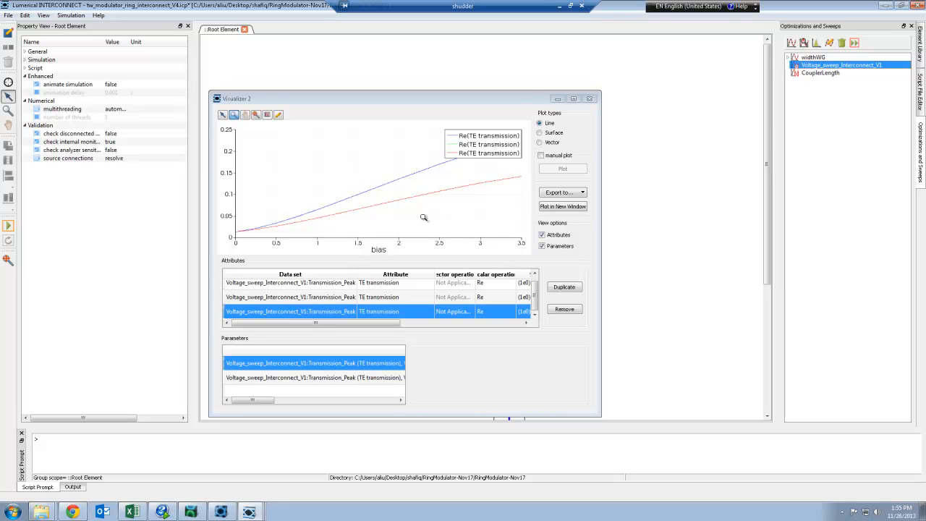
{"action": "mouse_move", "coordinate": [421, 212]}
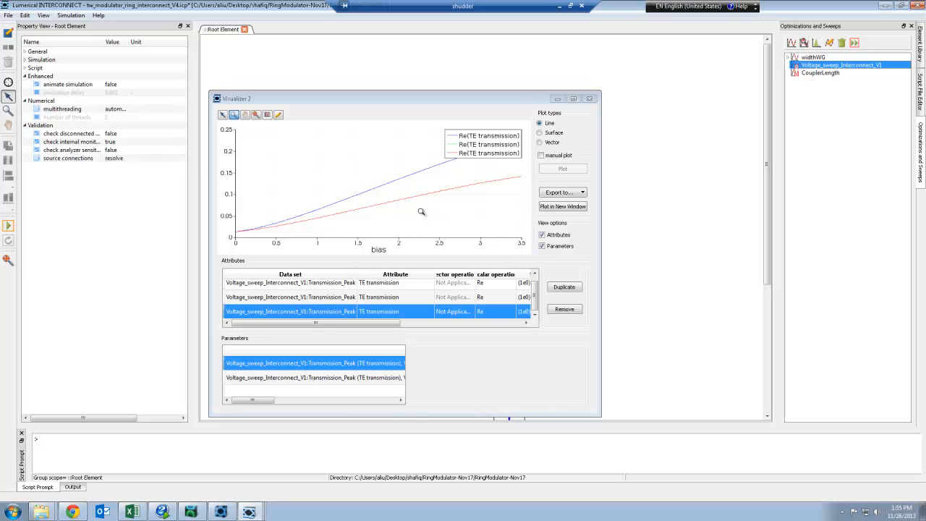
{"action": "mouse_move", "coordinate": [482, 192]}
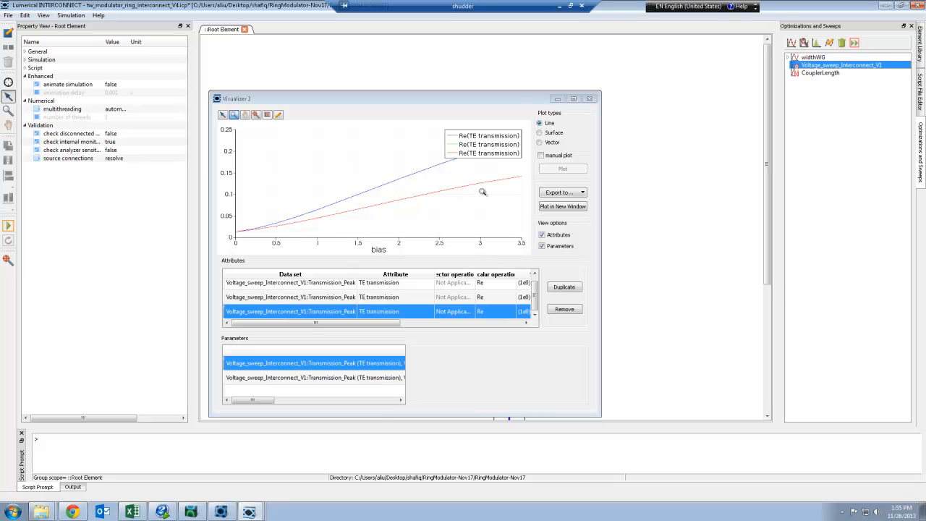
{"action": "mouse_move", "coordinate": [436, 215]}
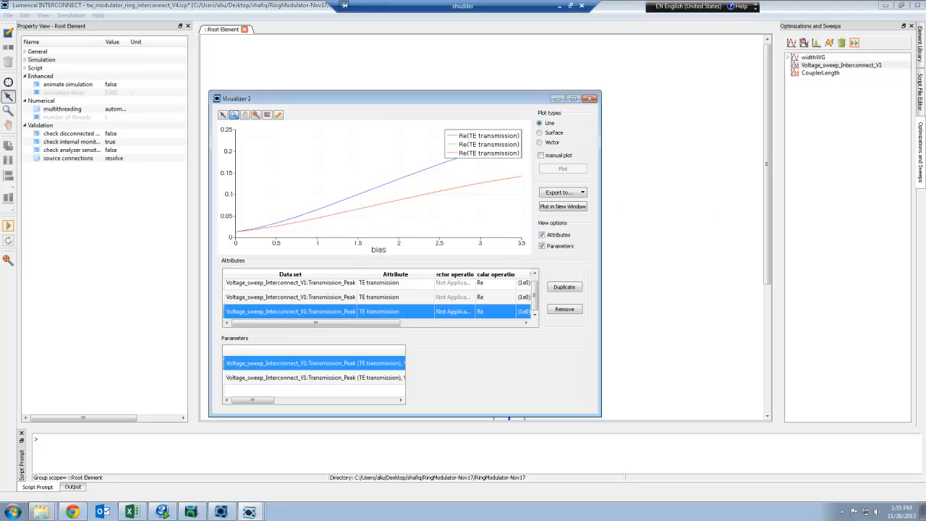
{"action": "mouse_move", "coordinate": [696, 191]}
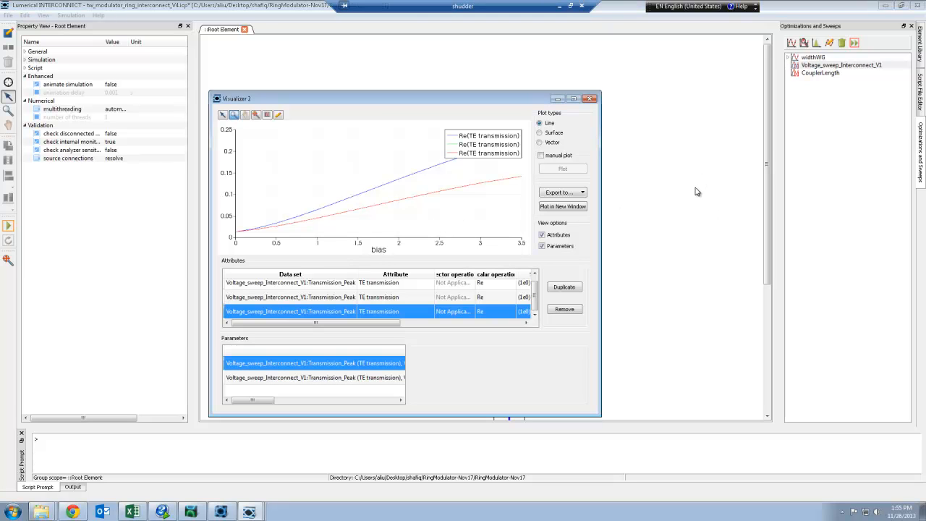